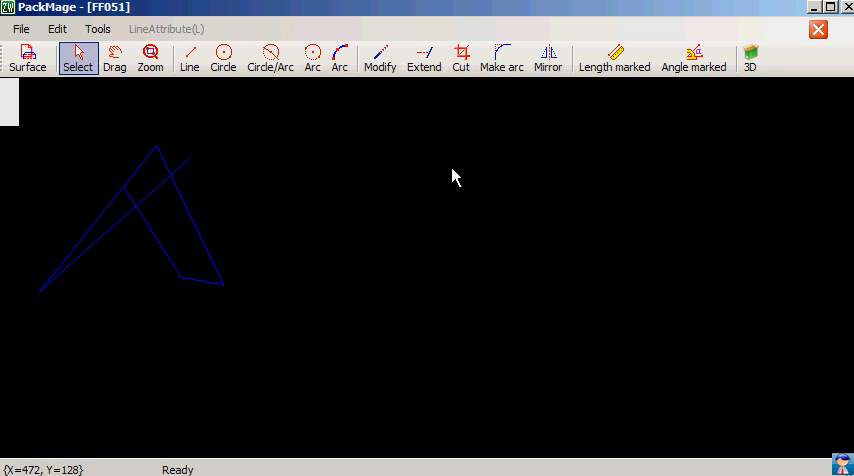
- Mirror the angular line figure so a copy sits to the right of the original
left_click(548, 56)
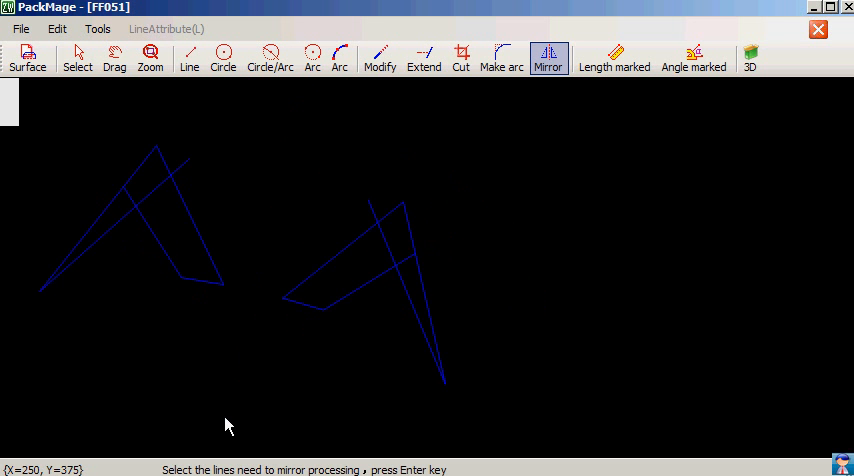
mouse_move(470, 248)
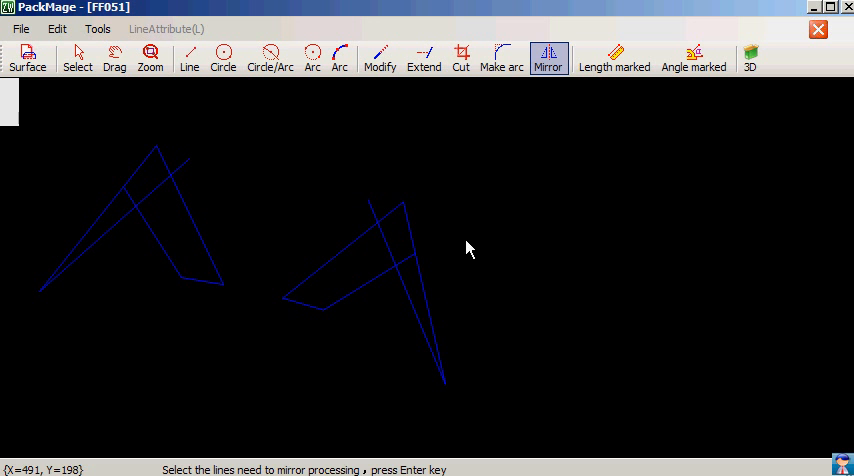
left_click(76, 56)
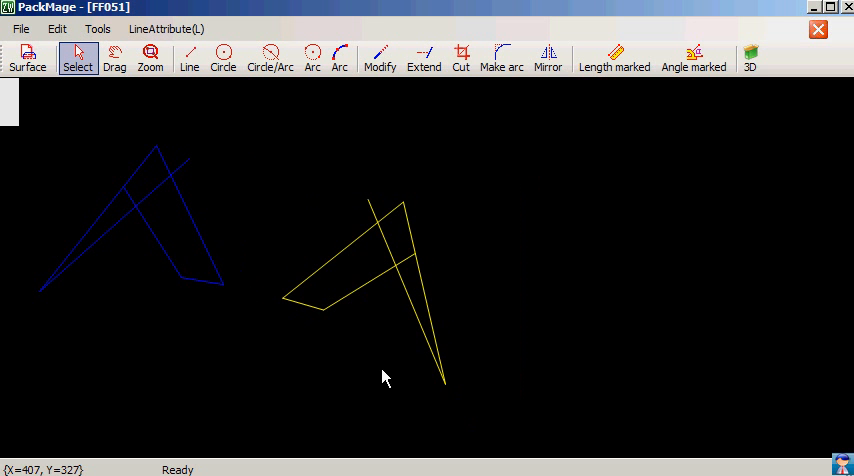
- Draw a vertical line and mirror the angular figure across it as the axis
left_click(188, 58)
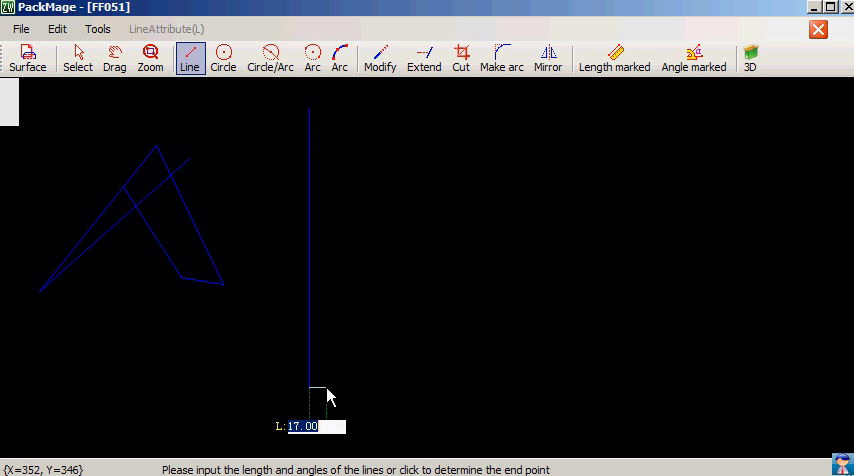
left_click(548, 56)
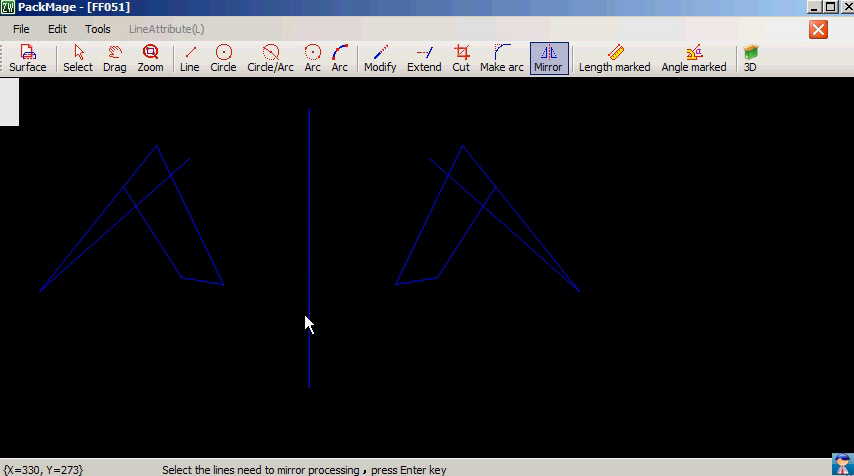
left_click(76, 56)
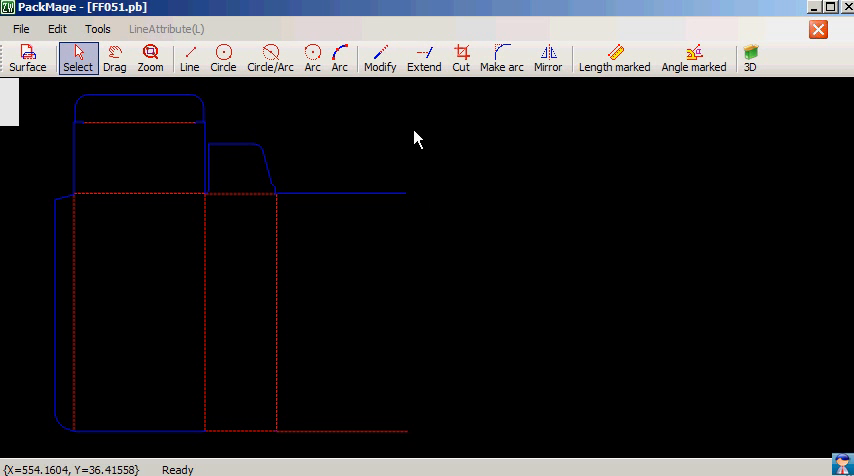
mouse_move(490, 436)
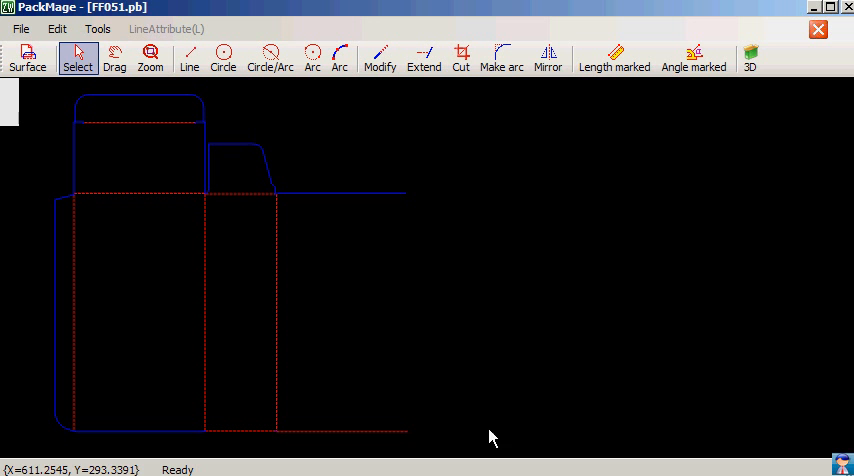
- Start the Mirror tool on the FF051.pb carton dieline with a single flapped panel
left_click(548, 56)
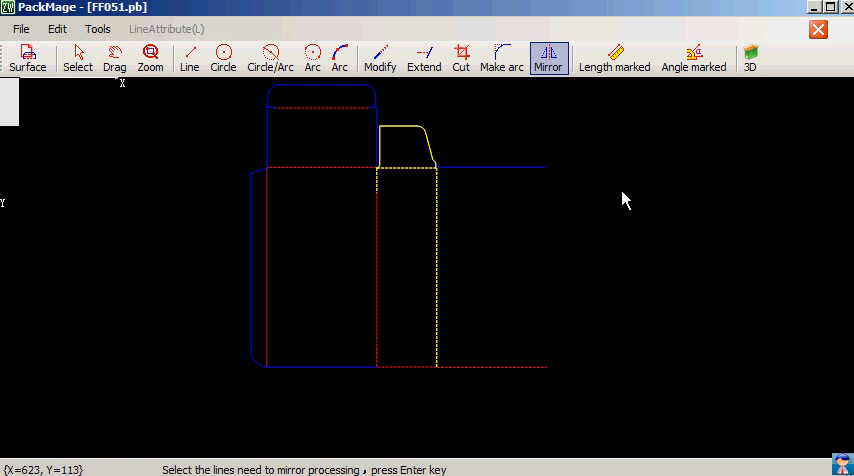
mouse_move(536, 196)
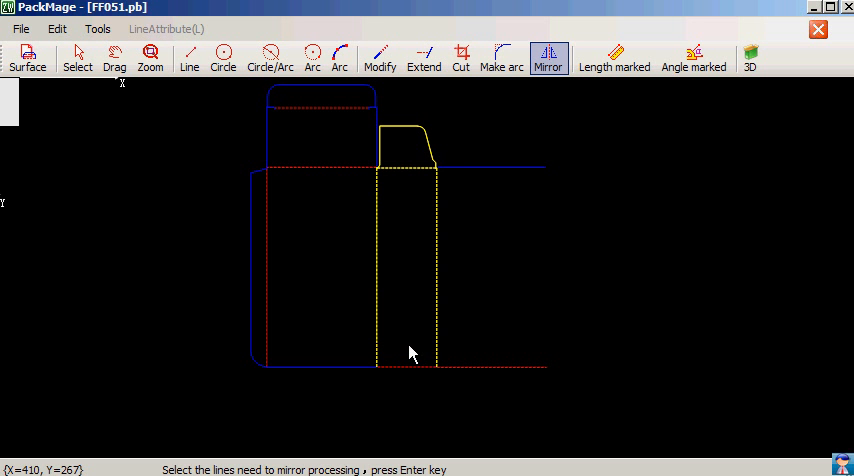
mouse_move(420, 360)
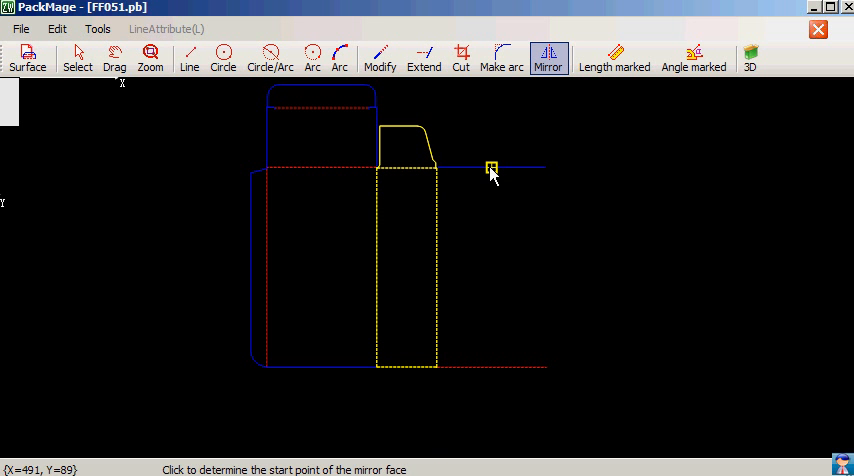
- Pick the vertical mirror axis from the top edge down to the bottom edge to duplicate the panel
left_click(492, 168)
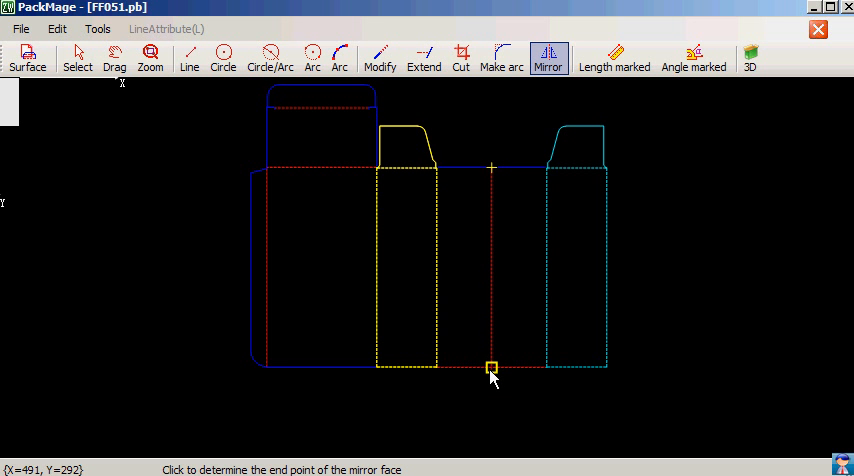
left_click(492, 368)
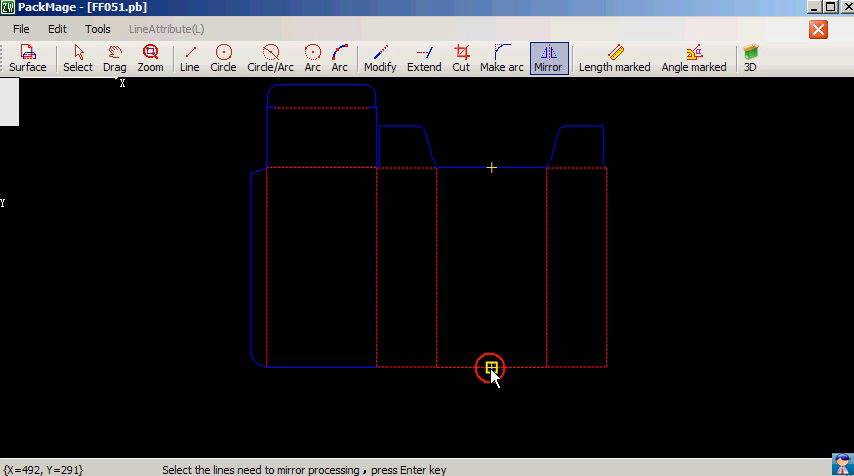